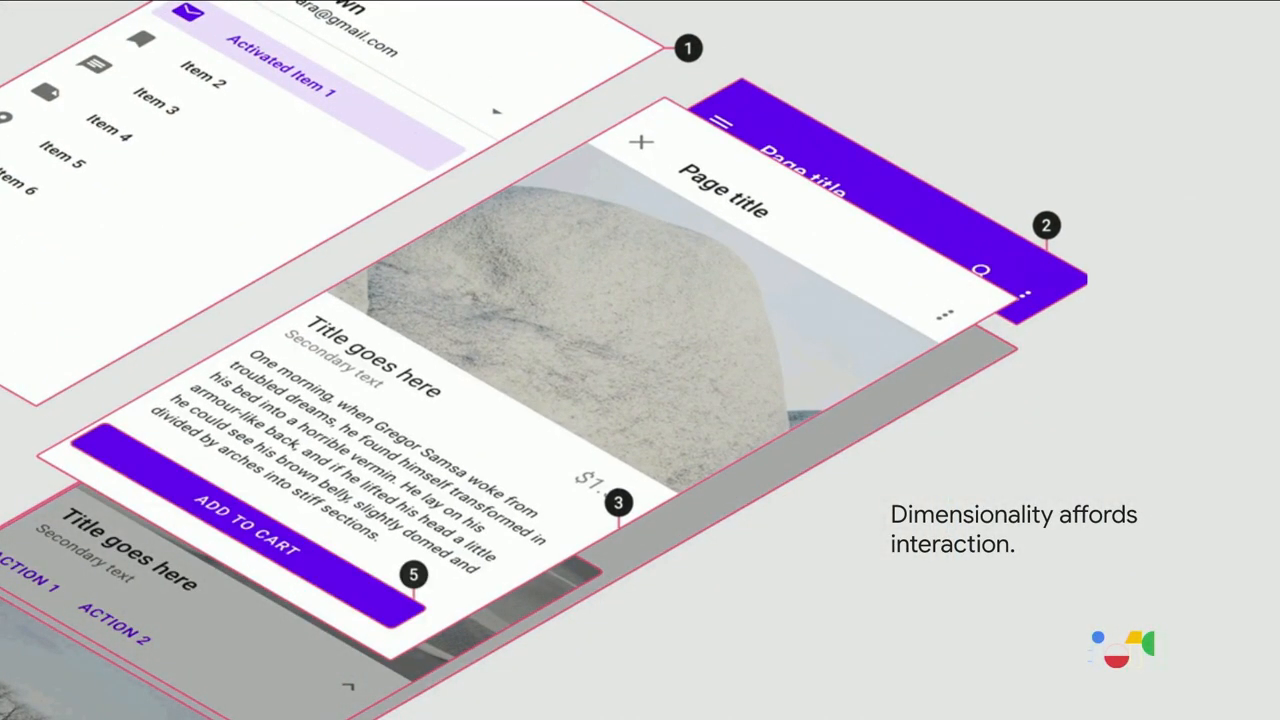
{"action": "left_click", "coordinate": [236, 536]}
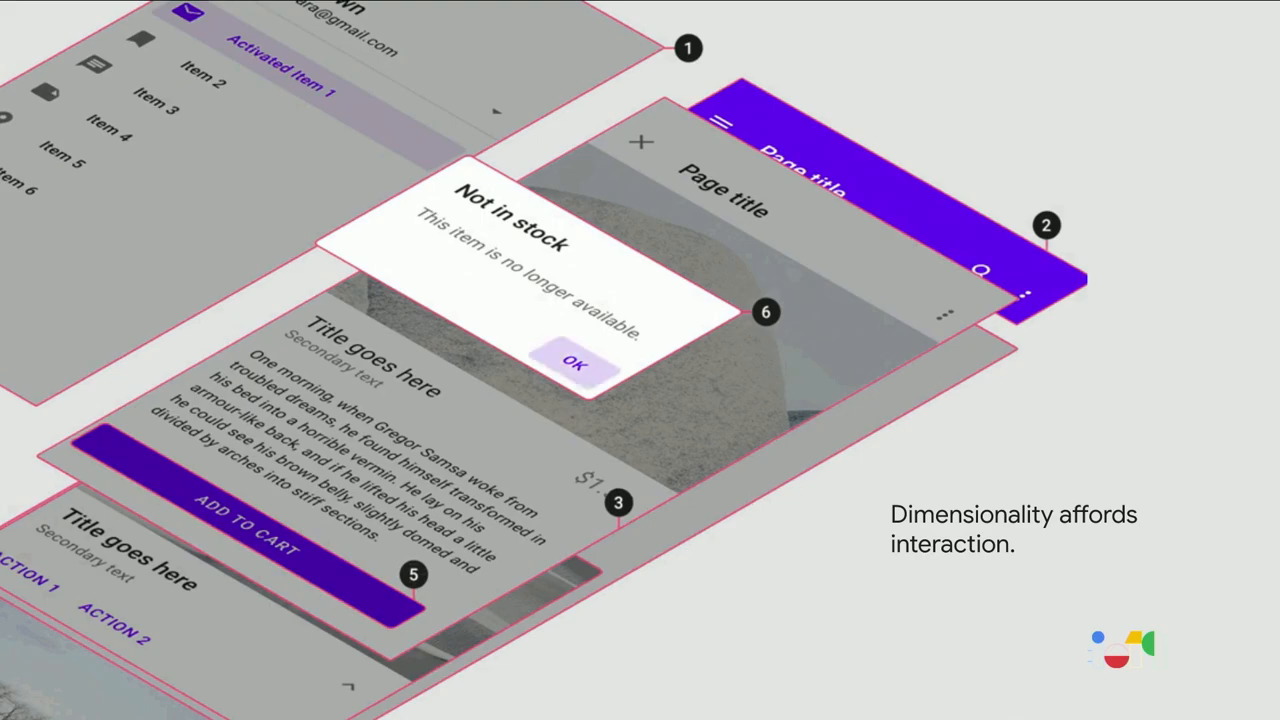
{"action": "left_click", "coordinate": [572, 362]}
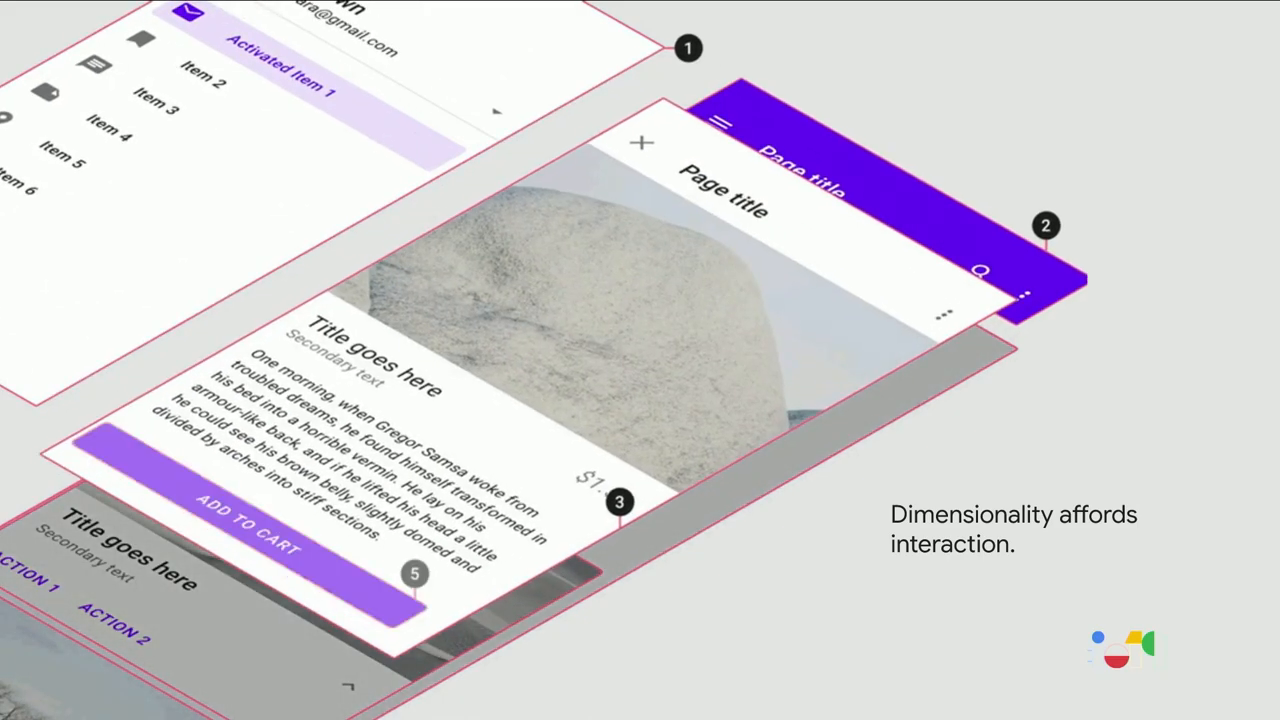
{"action": "left_click", "coordinate": [244, 524]}
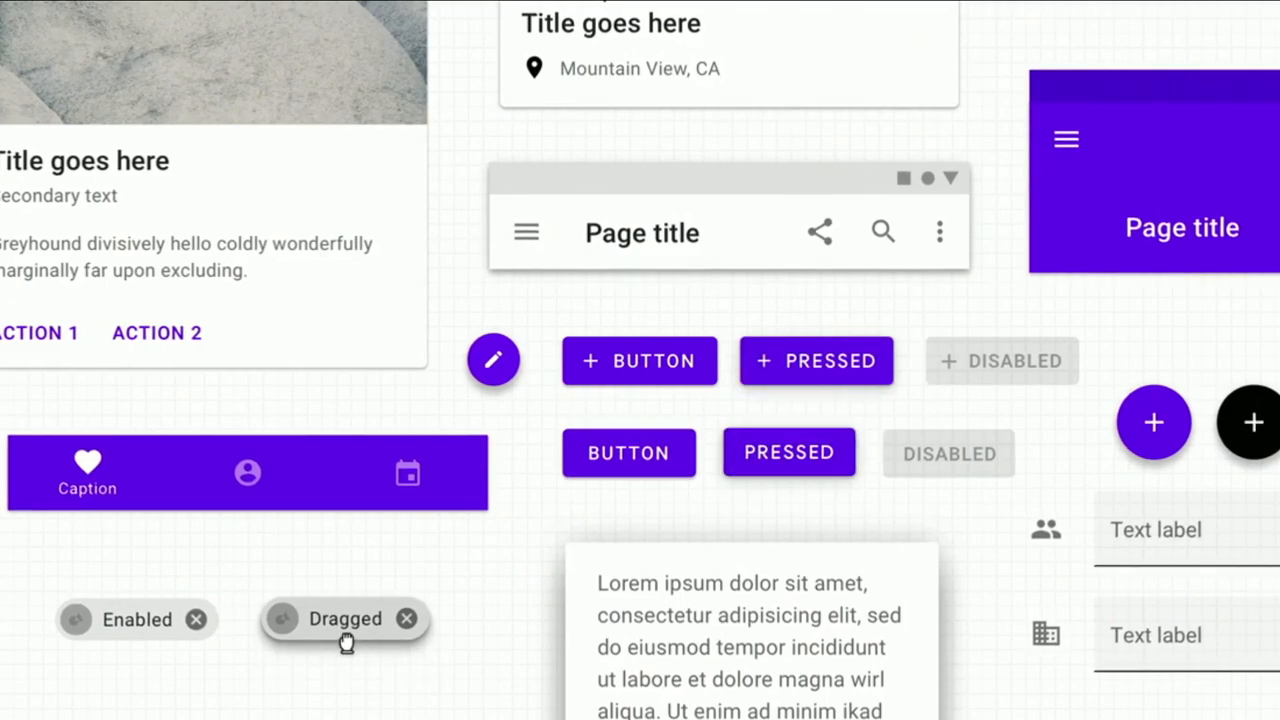
{"action": "scroll", "scroll_direction": "down", "scroll_amount": 3}
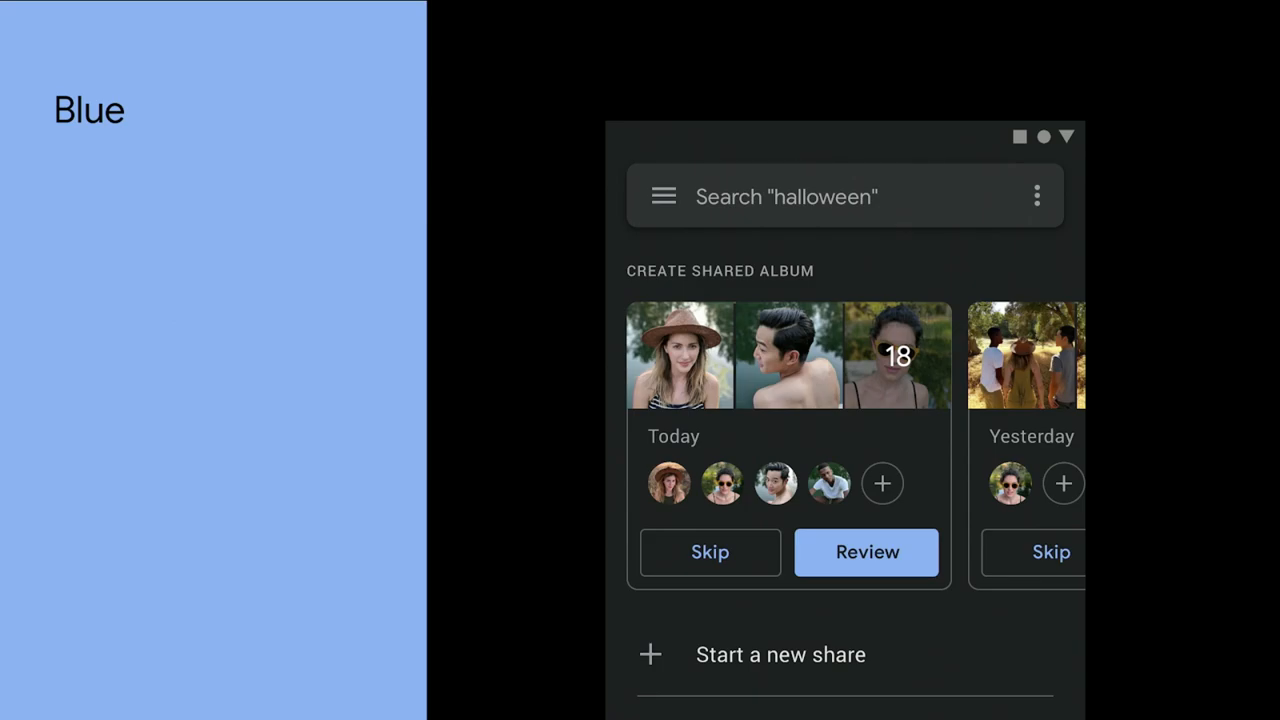
{"action": "left_click", "coordinate": [786, 496]}
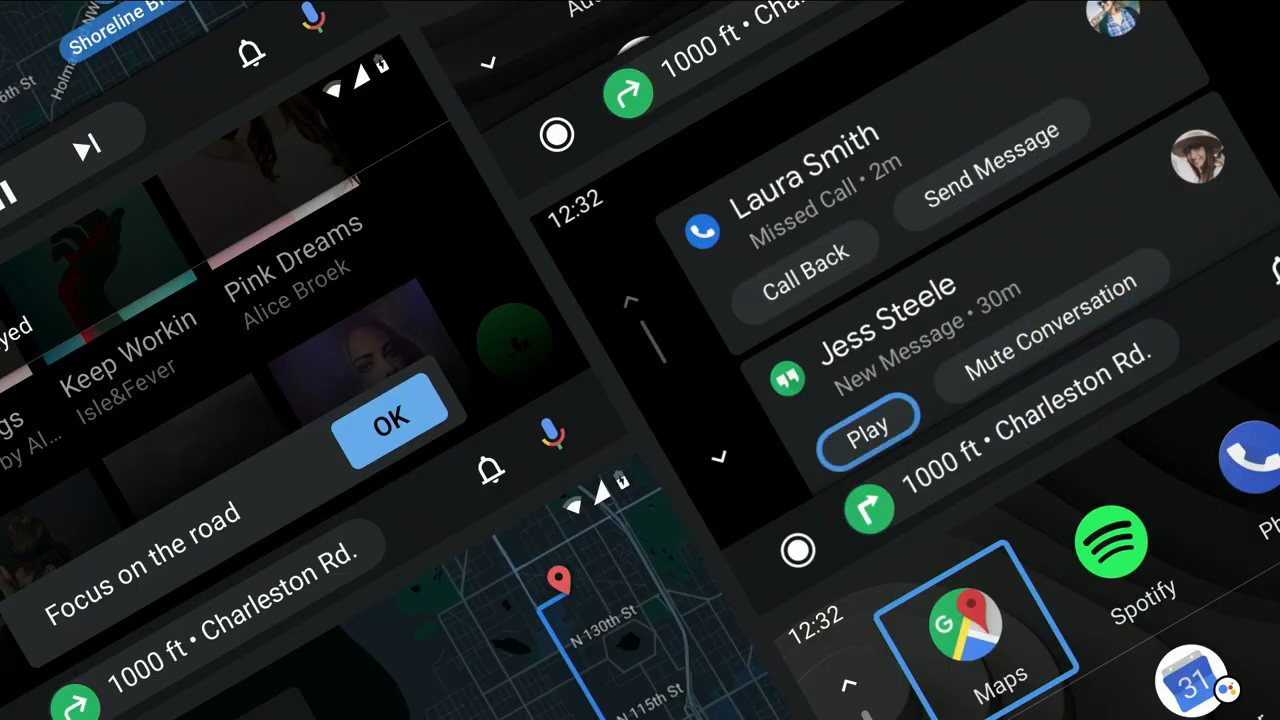
{"action": "left_click", "coordinate": [804, 264]}
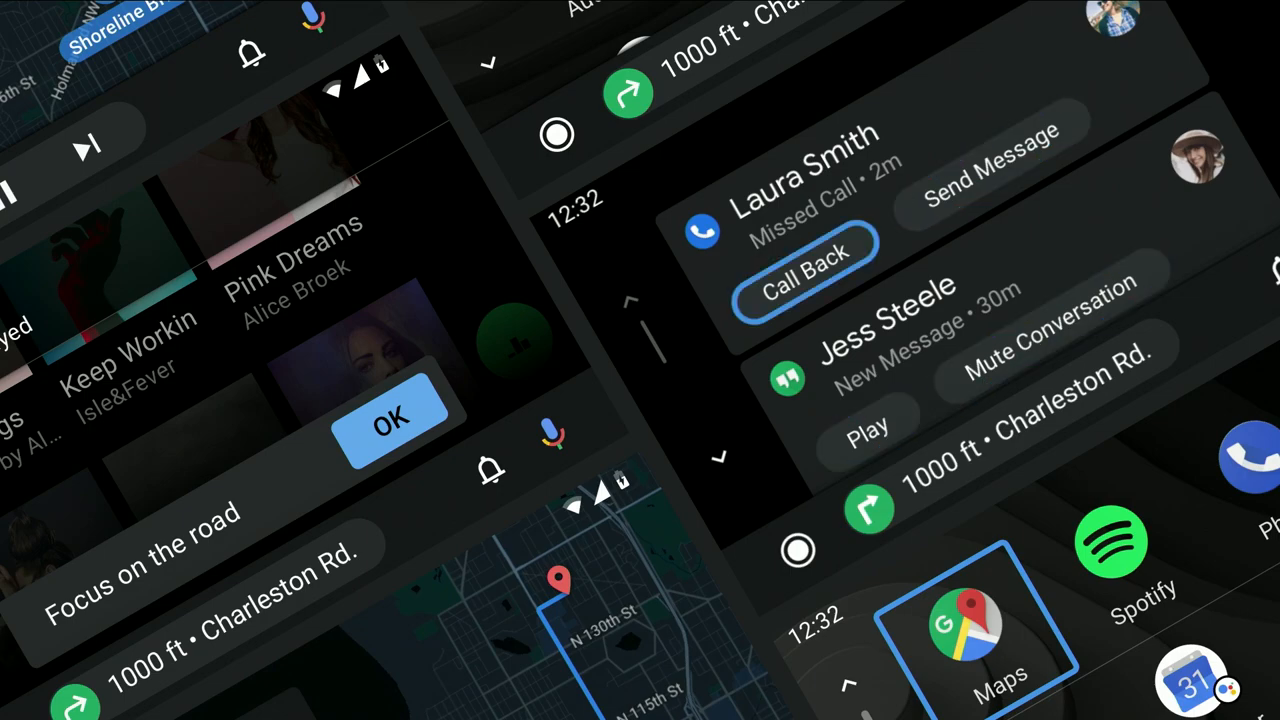
{"action": "left_click", "coordinate": [870, 424]}
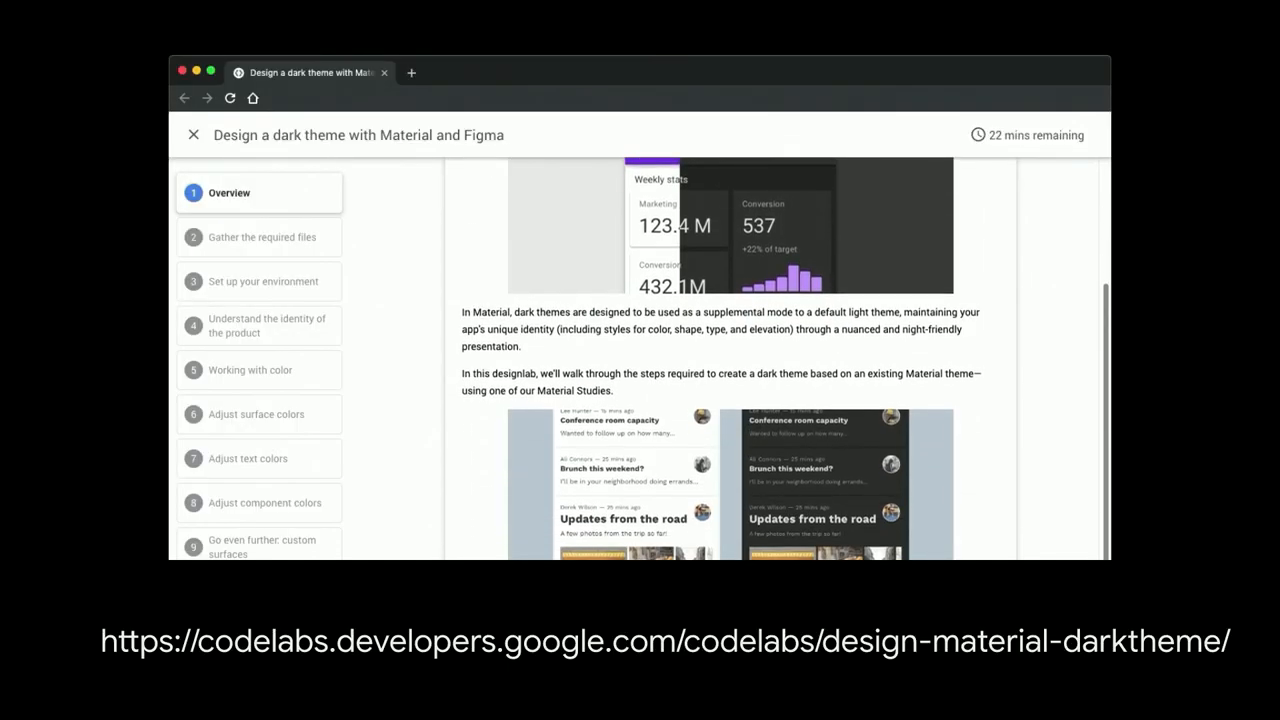
{"action": "scroll", "scroll_direction": "down", "scroll_amount": 3}
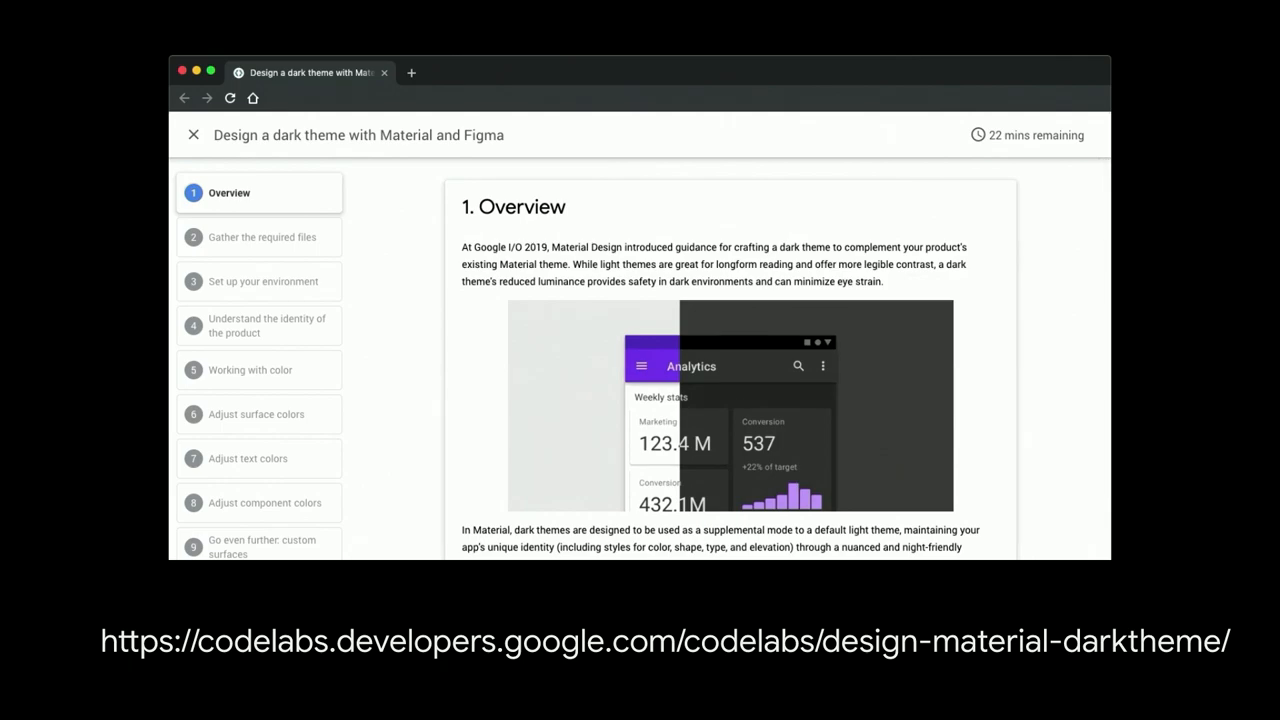
{"action": "scroll", "scroll_direction": "down", "scroll_amount": 3}
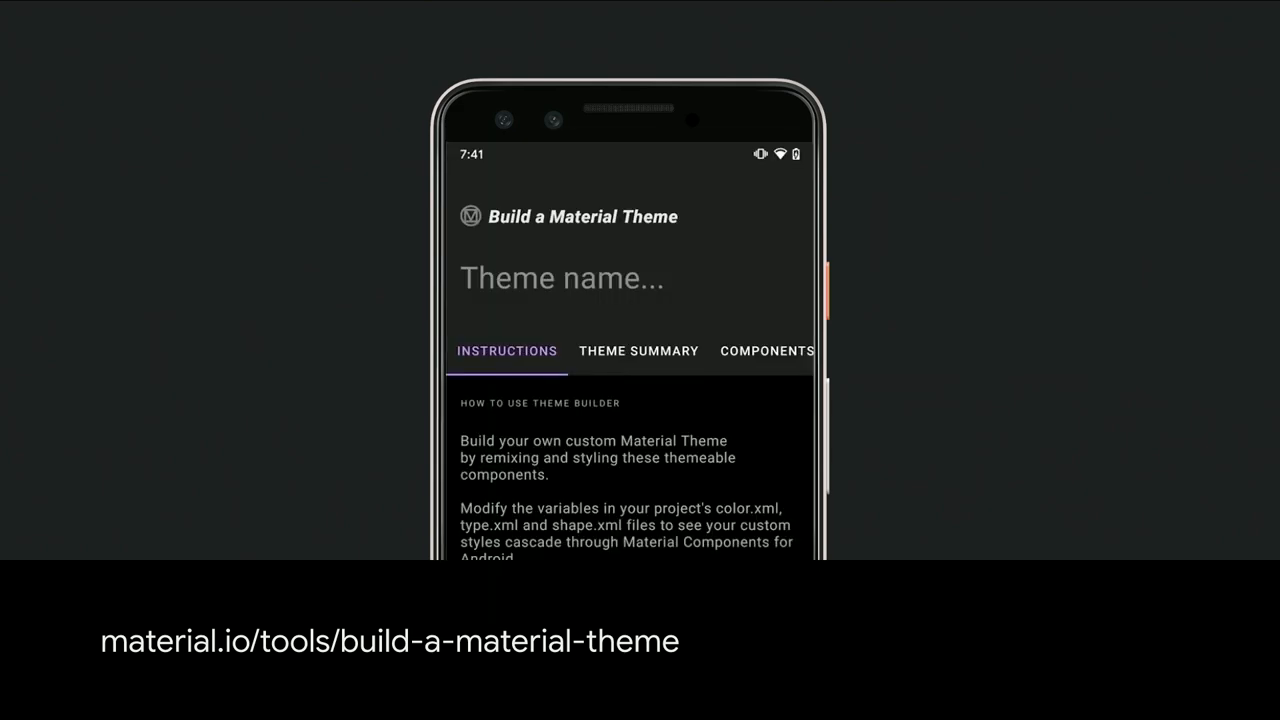
{"action": "left_click", "coordinate": [638, 352]}
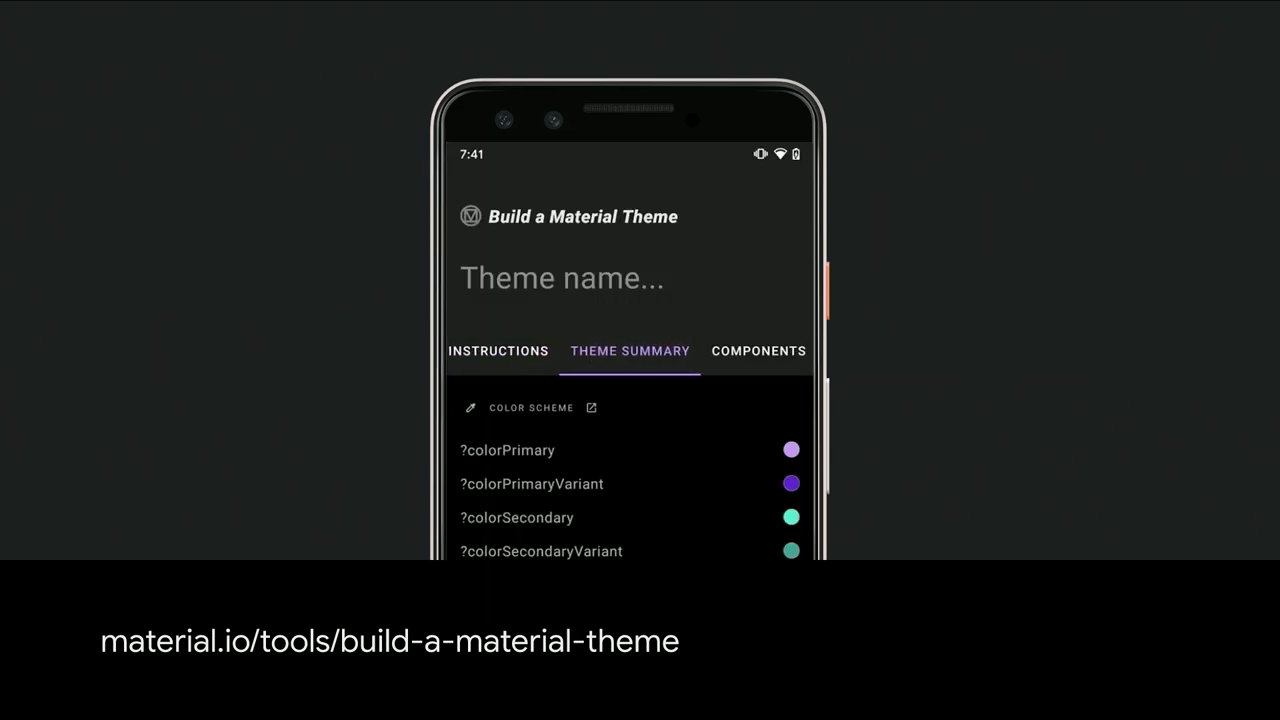
{"action": "left_click", "coordinate": [758, 352]}
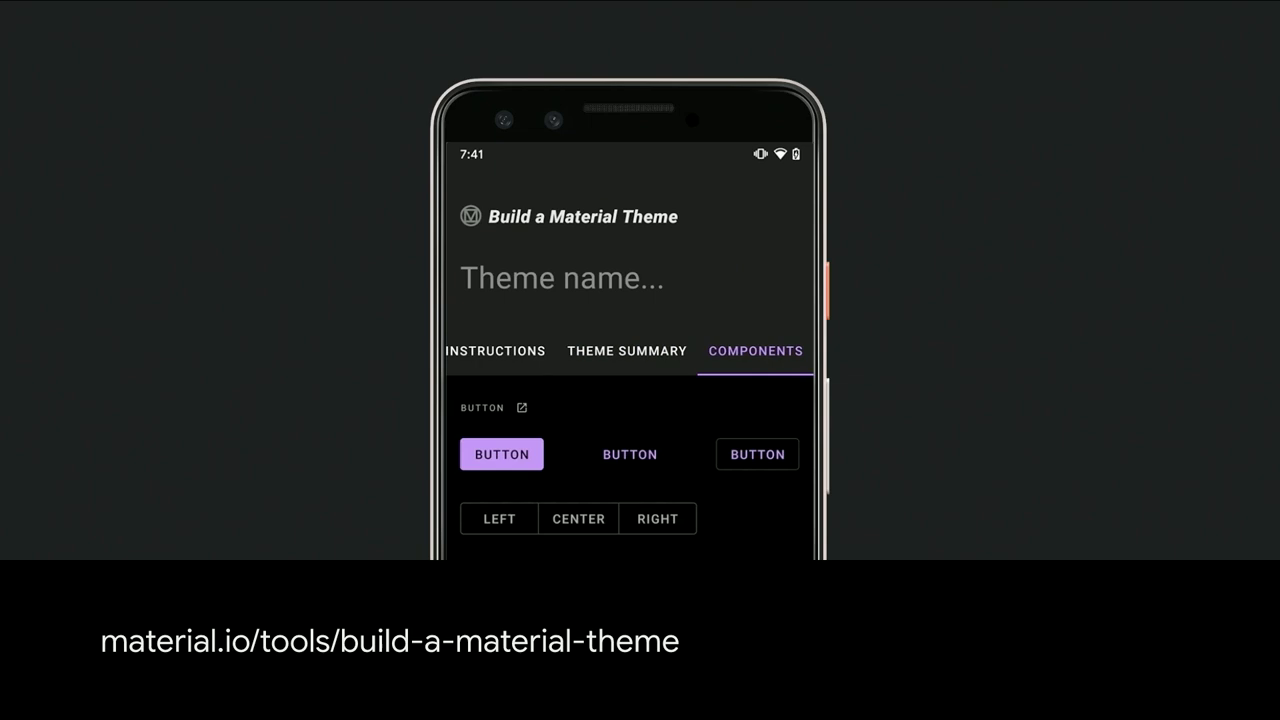
{"action": "scroll", "scroll_direction": "down", "scroll_amount": 3}
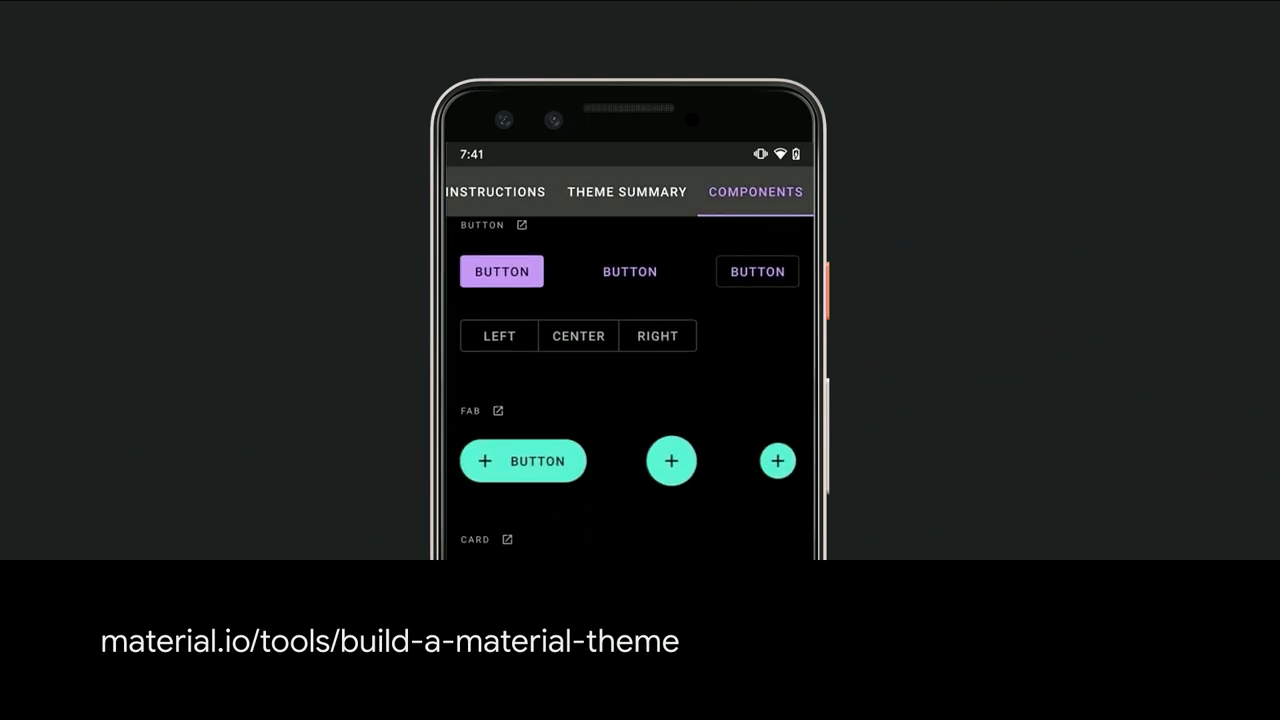
{"action": "scroll", "scroll_direction": "down", "scroll_amount": 3}
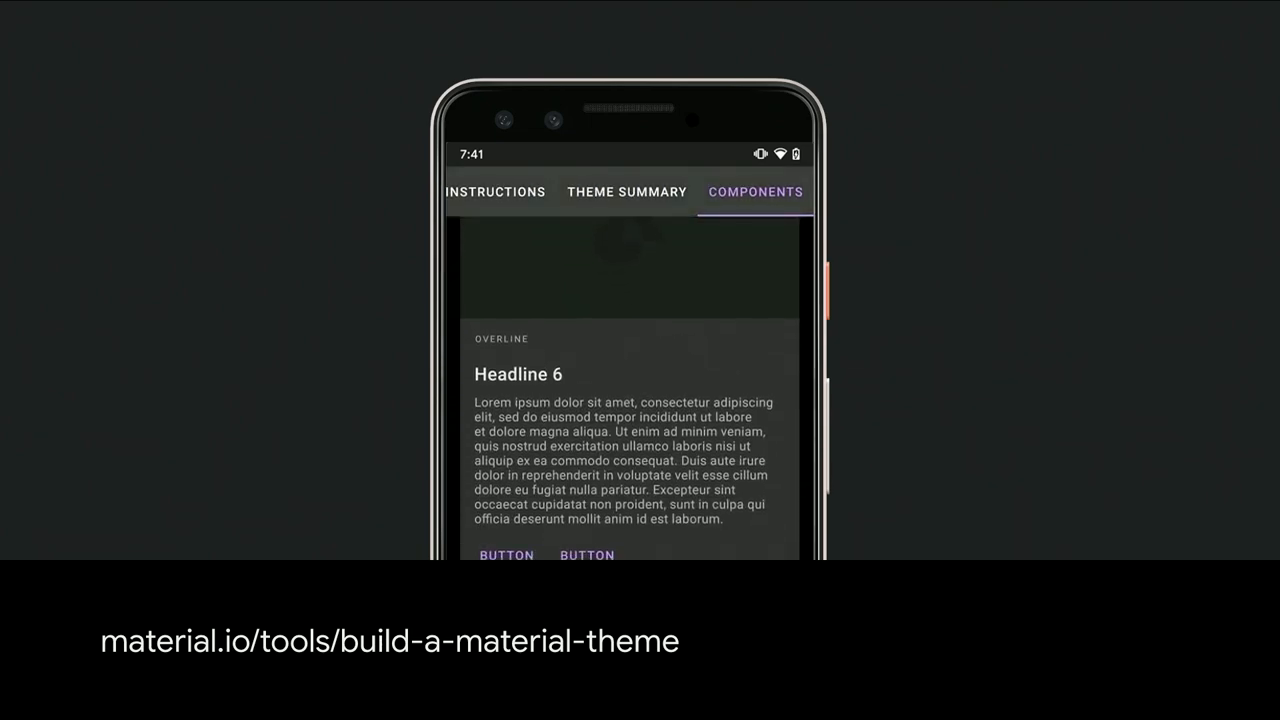